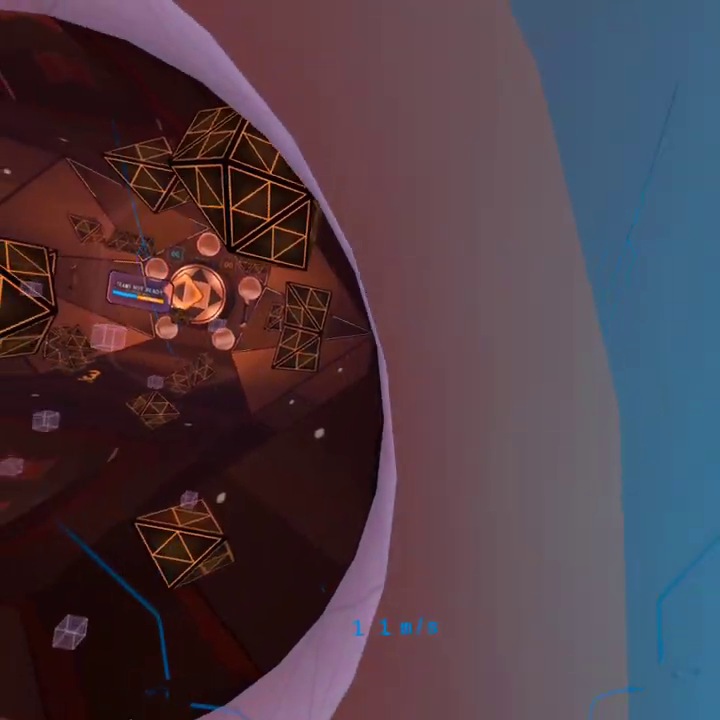
{"action": "mouse_move", "coordinate": [360, 360]}
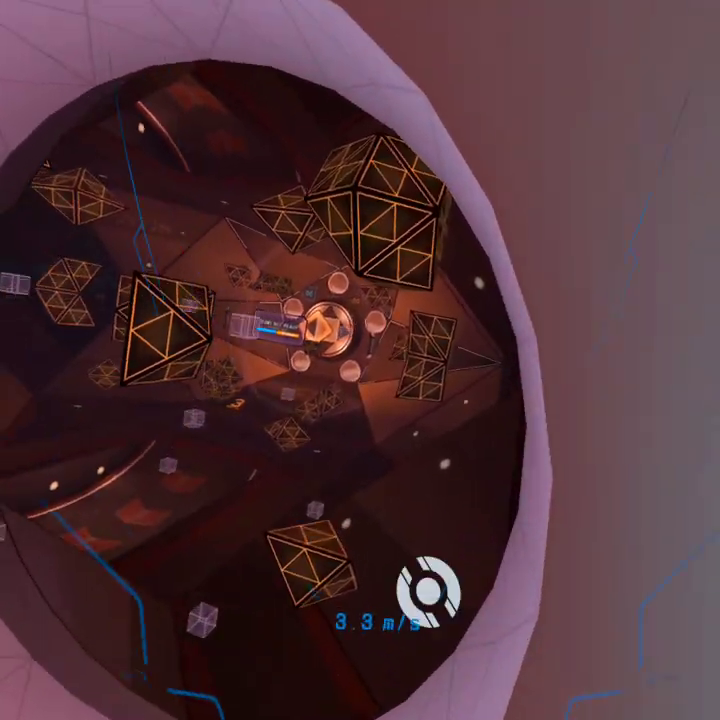
{"action": "mouse_move", "coordinate": [360, 360]}
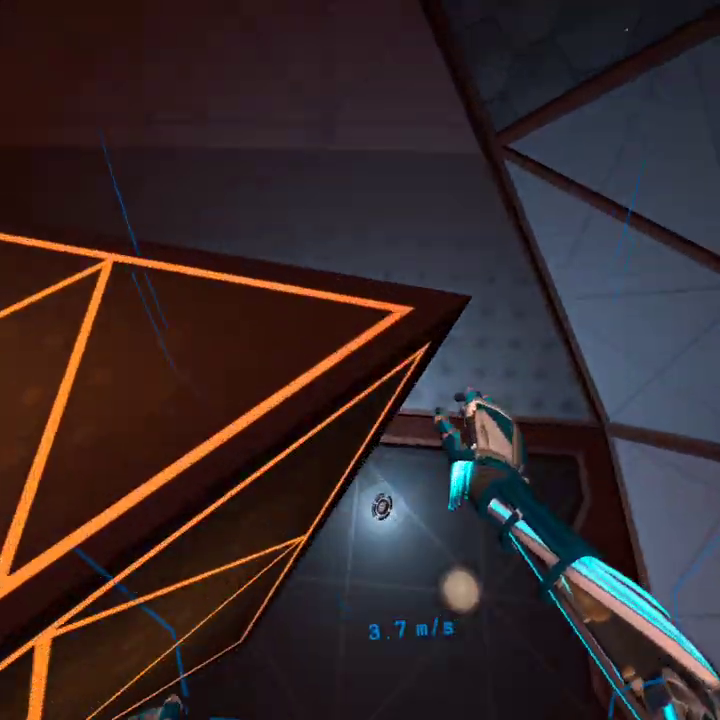
{"action": "mouse_move", "coordinate": [360, 360]}
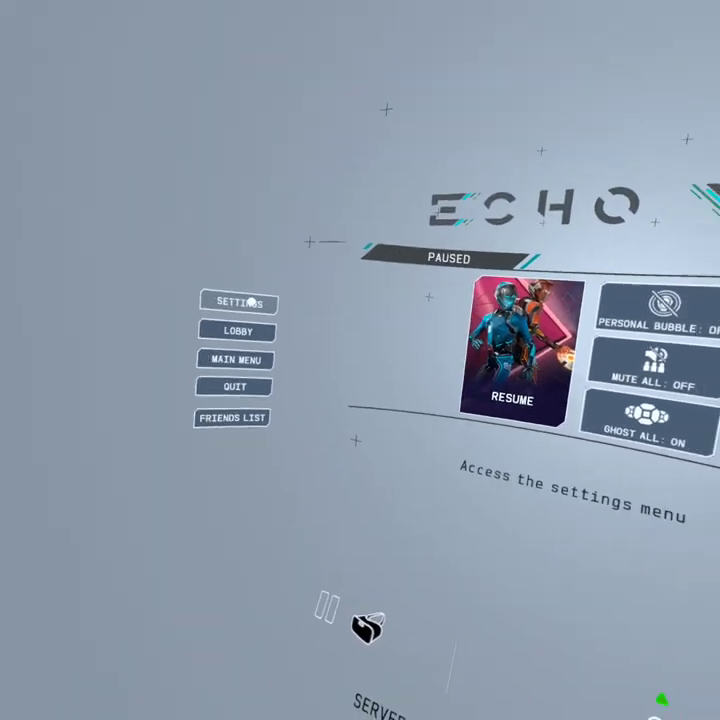
{"action": "left_click", "coordinate": [238, 302]}
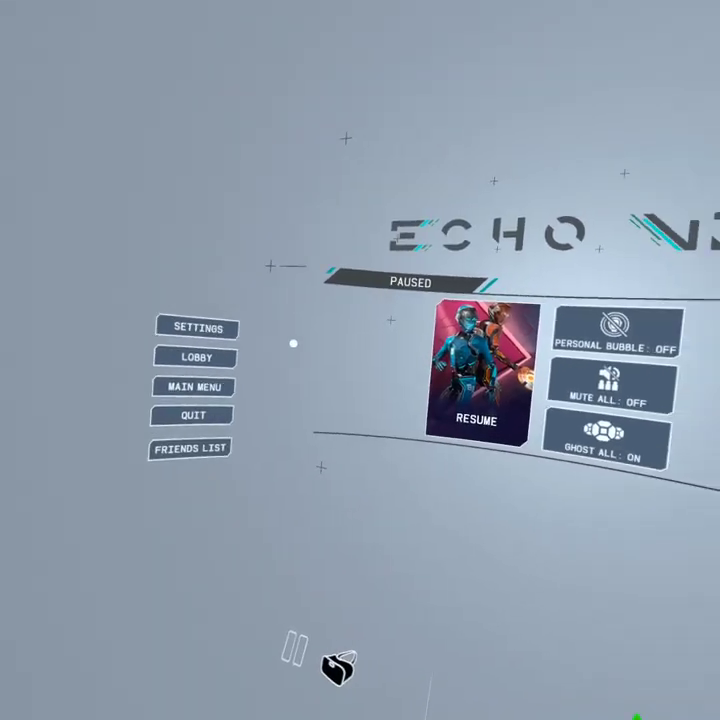
{"action": "left_click", "coordinate": [477, 378]}
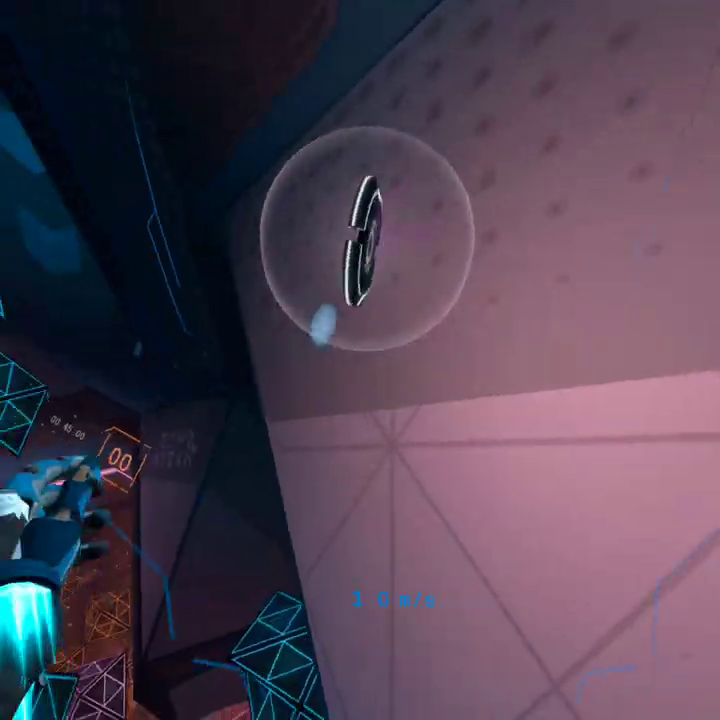
{"action": "mouse_move", "coordinate": [360, 360]}
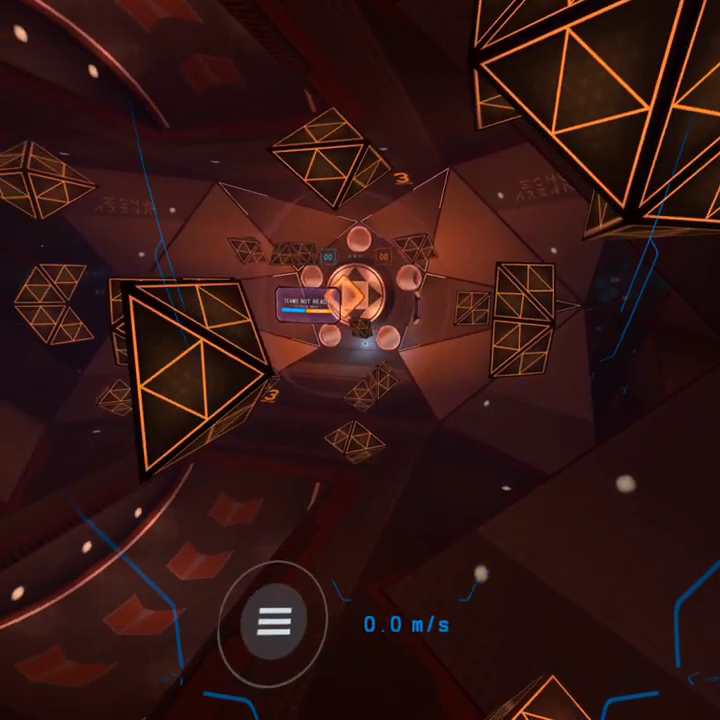
Step: Review the Gameplay Throwing settings from the pause menu, then go back
{"action": "left_click", "coordinate": [291, 619]}
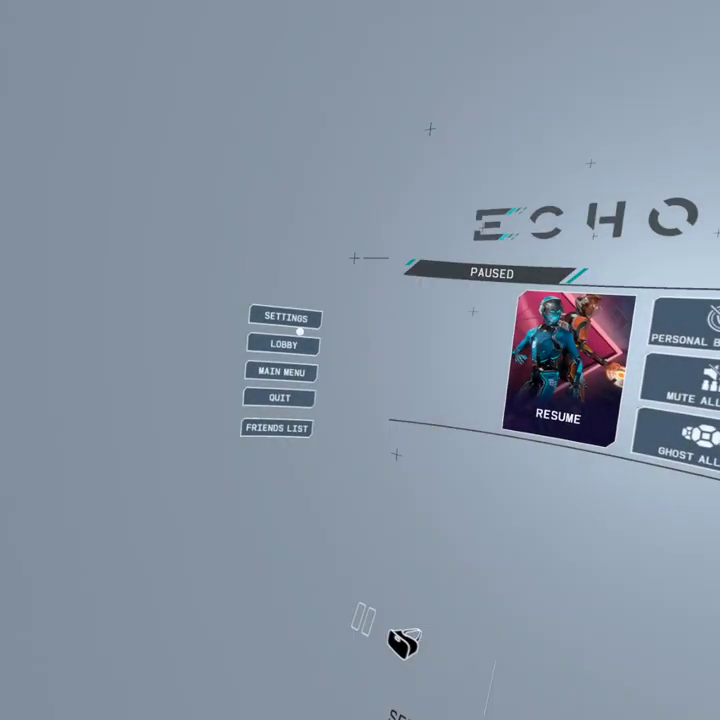
{"action": "left_click", "coordinate": [284, 317]}
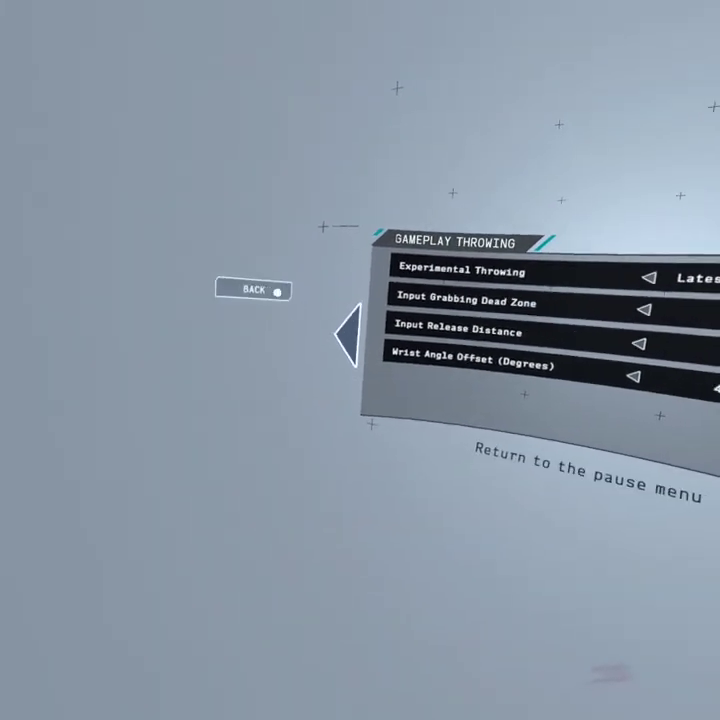
{"action": "left_click", "coordinate": [253, 290]}
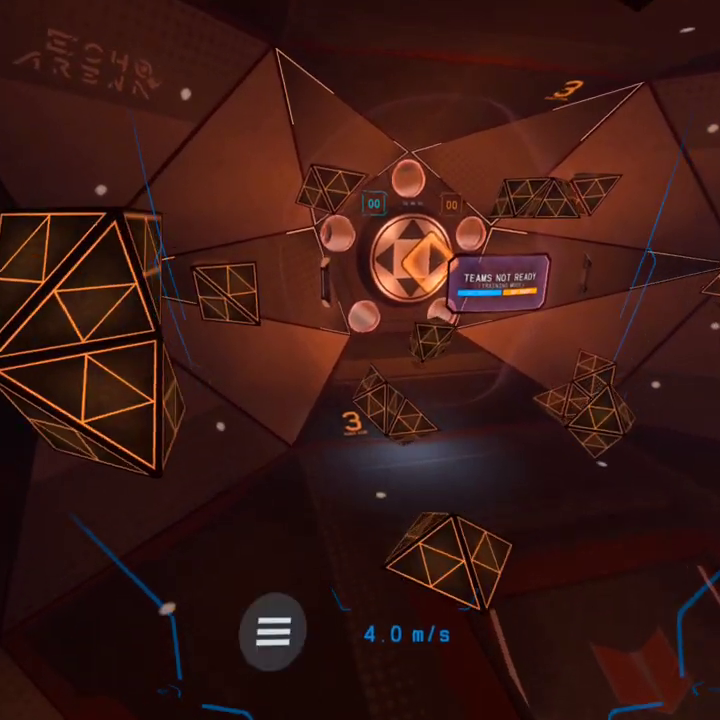
Step: Pause again and resume play in the lobby arena near the bubbled disc
{"action": "left_click", "coordinate": [271, 628]}
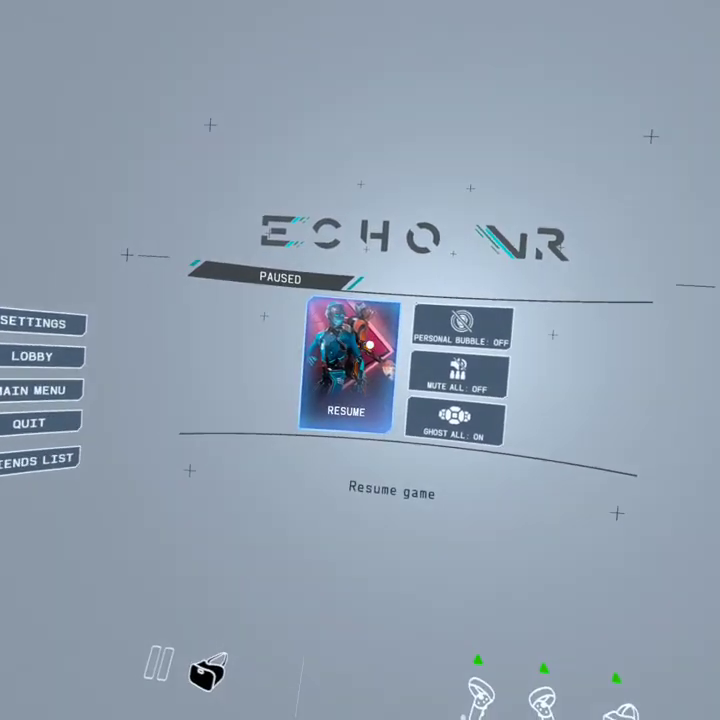
{"action": "left_click", "coordinate": [345, 411]}
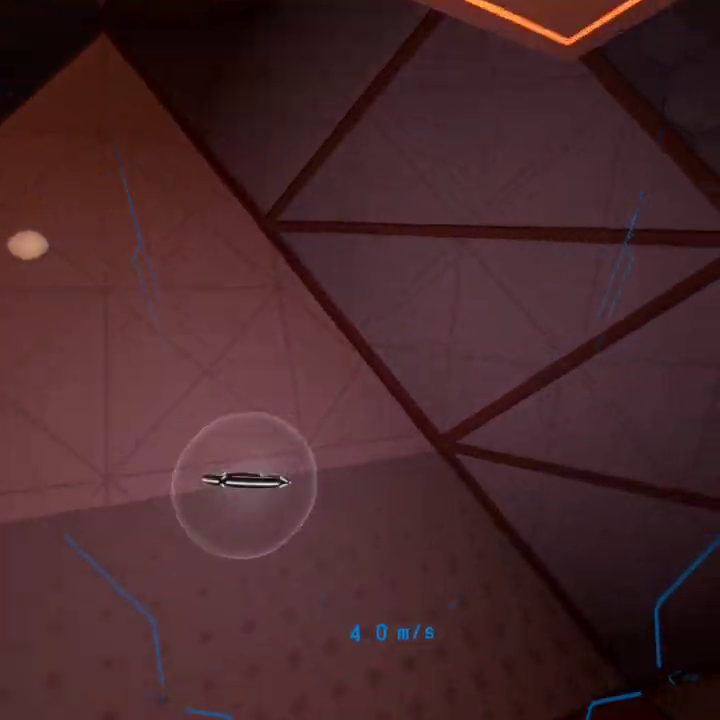
{"action": "mouse_move", "coordinate": [360, 360]}
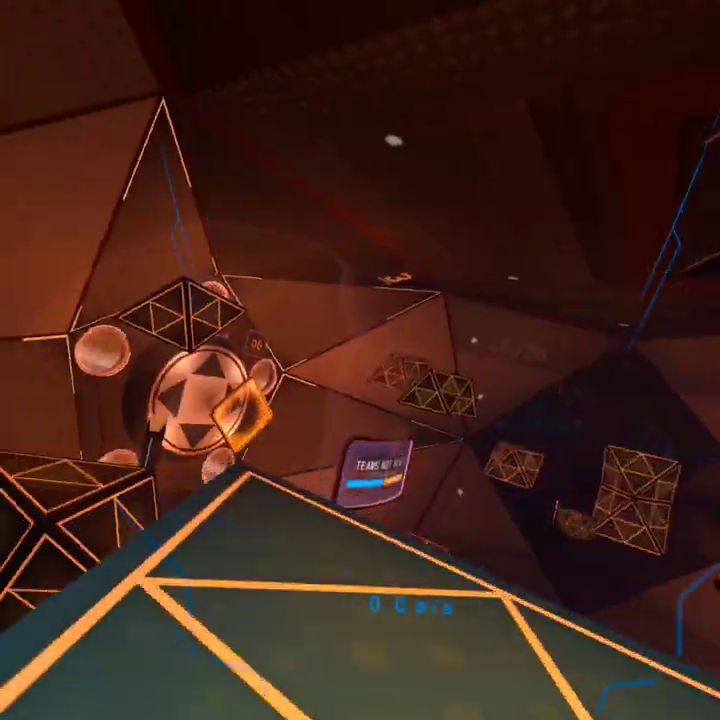
{"action": "mouse_move", "coordinate": [360, 360]}
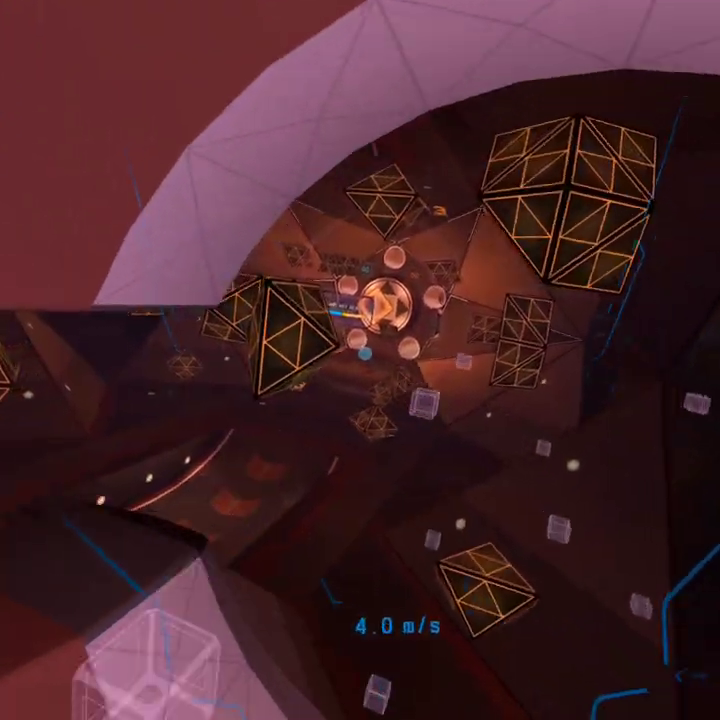
{"action": "mouse_move", "coordinate": [360, 360]}
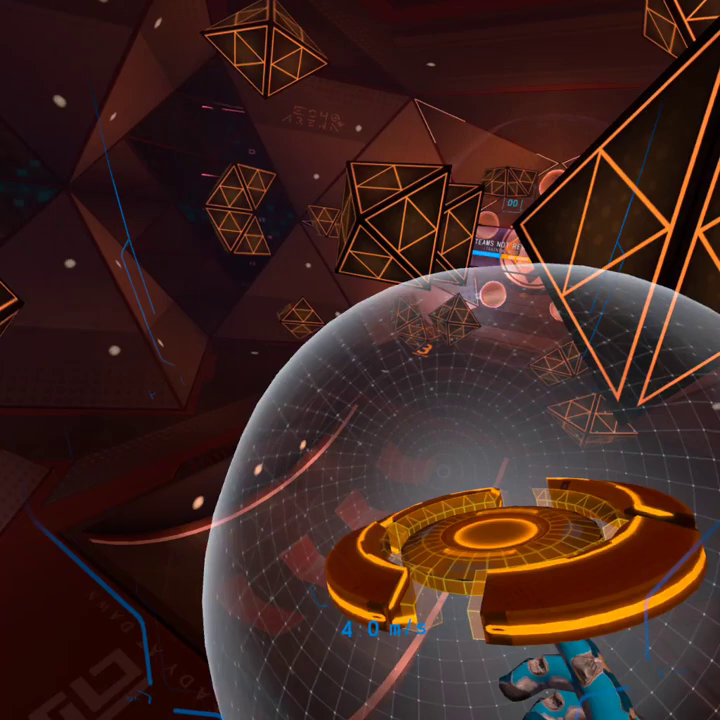